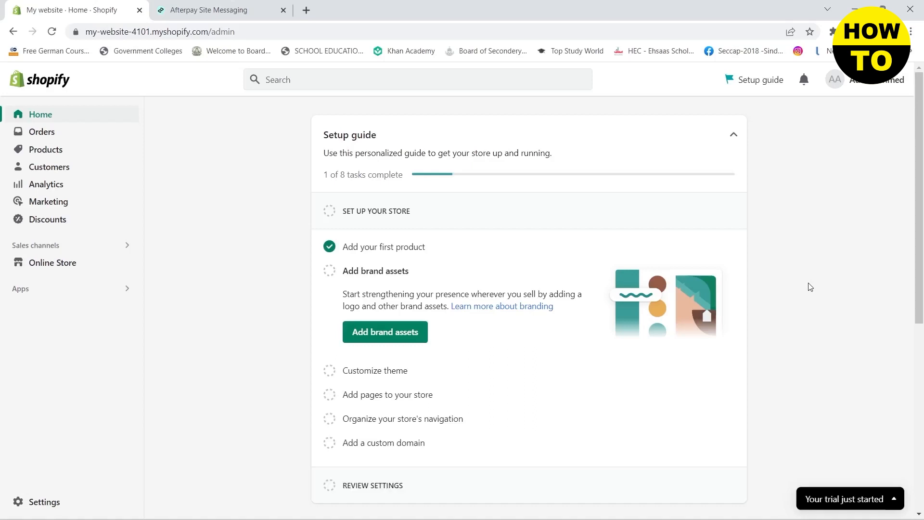
pyautogui.moveTo(332, 225)
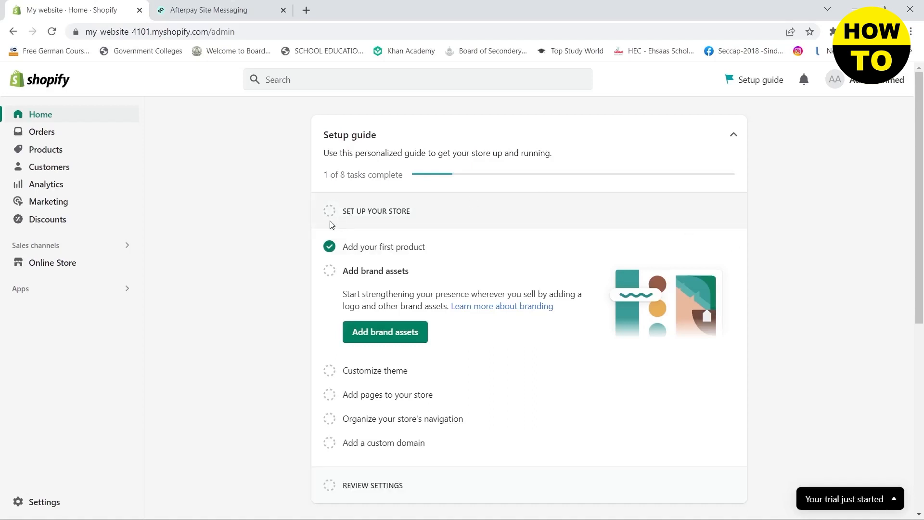
pyautogui.moveTo(267, 261)
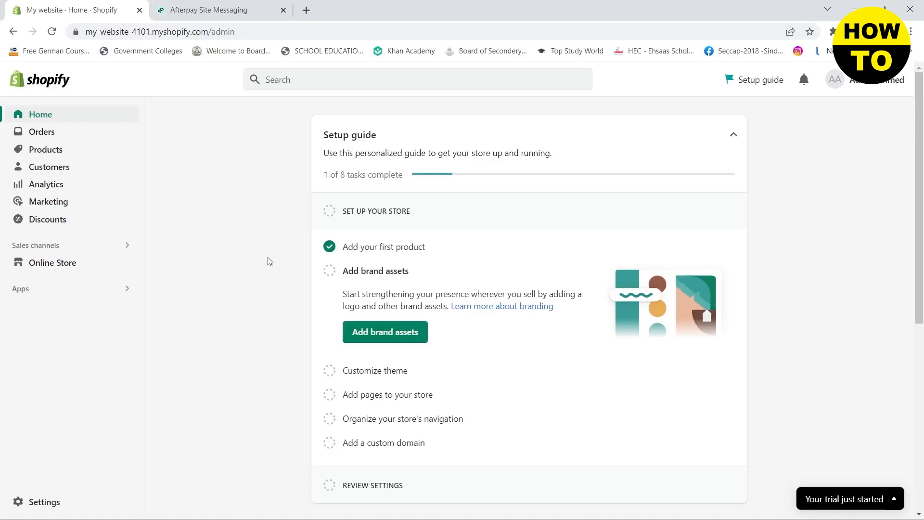
# - Go to Settings > Payments and scroll to the supported payment methods list
pyautogui.click(44, 501)
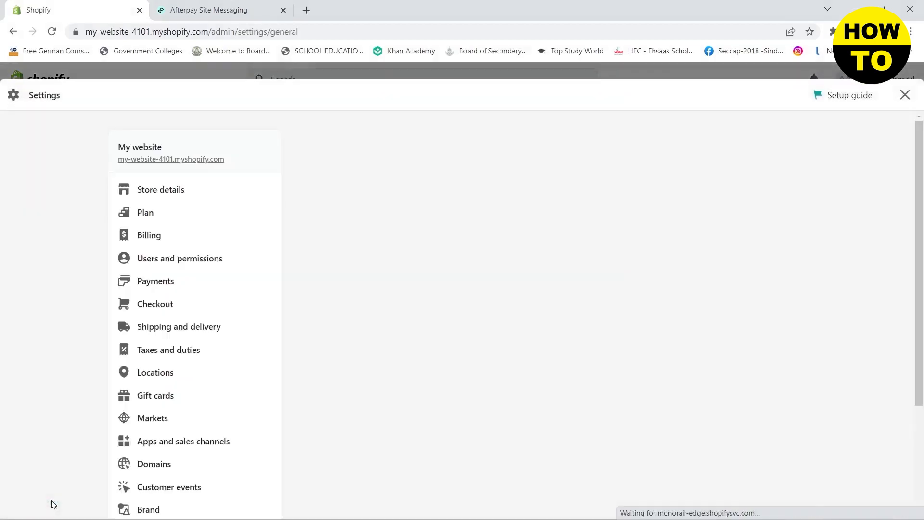
pyautogui.click(161, 190)
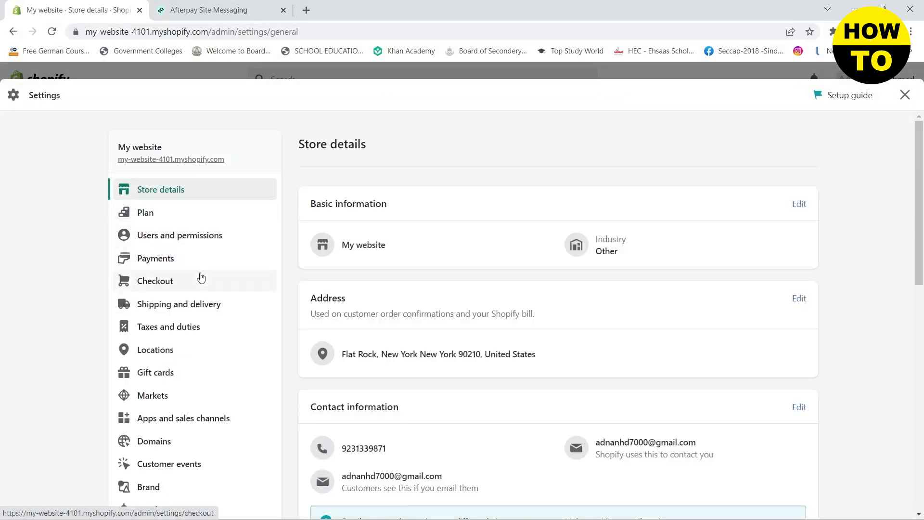
pyautogui.click(156, 258)
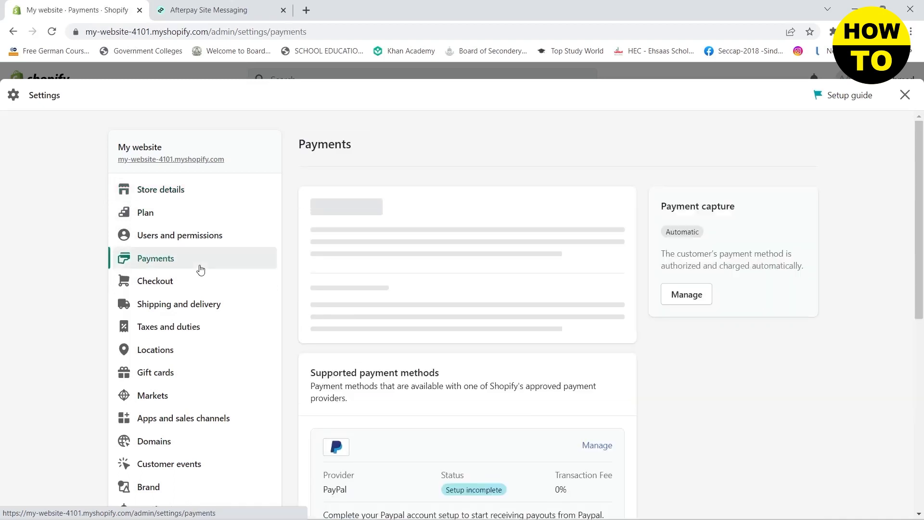
pyautogui.scroll(-3)
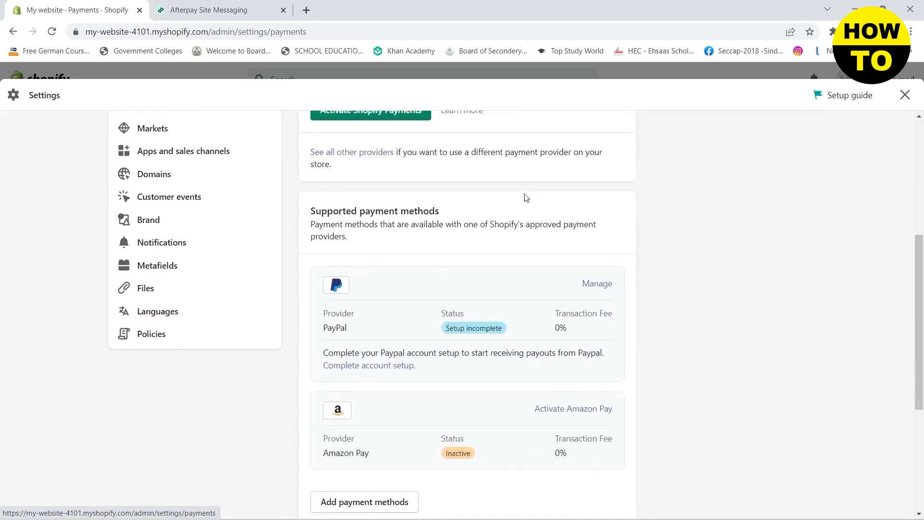
pyautogui.scroll(-3)
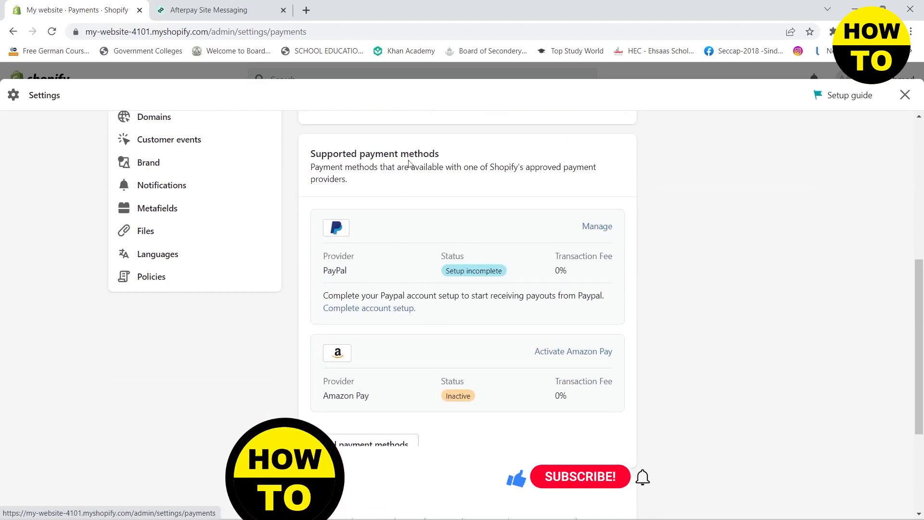
# - Search payment providers for 'after', pick Afterpay (New), and start activating it
pyautogui.click(370, 444)
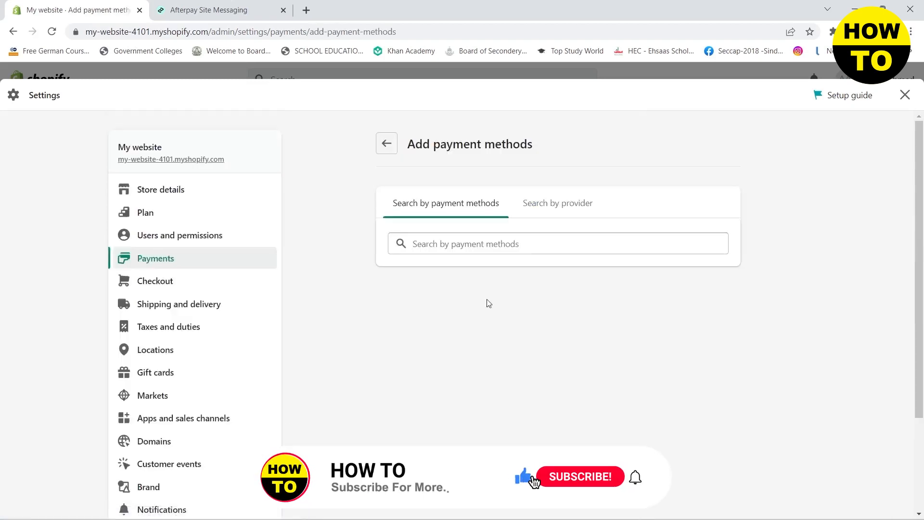
pyautogui.click(557, 203)
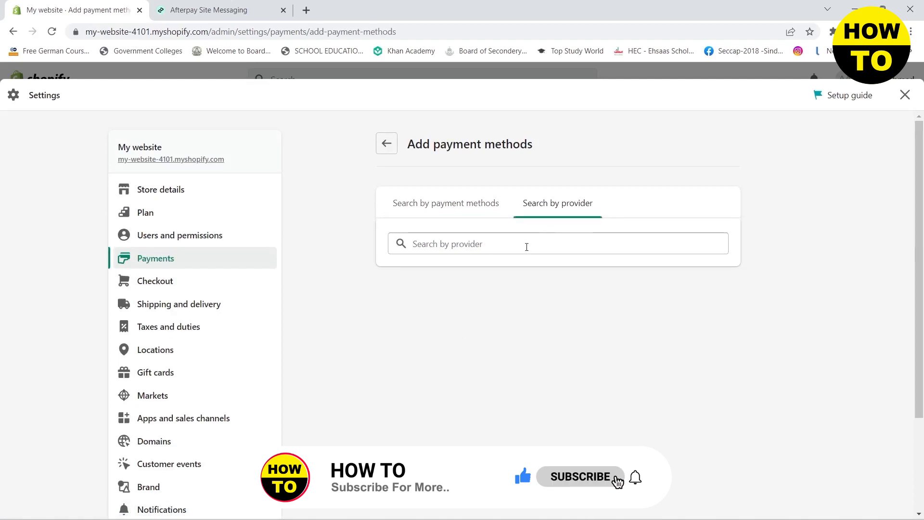
pyautogui.write('after')
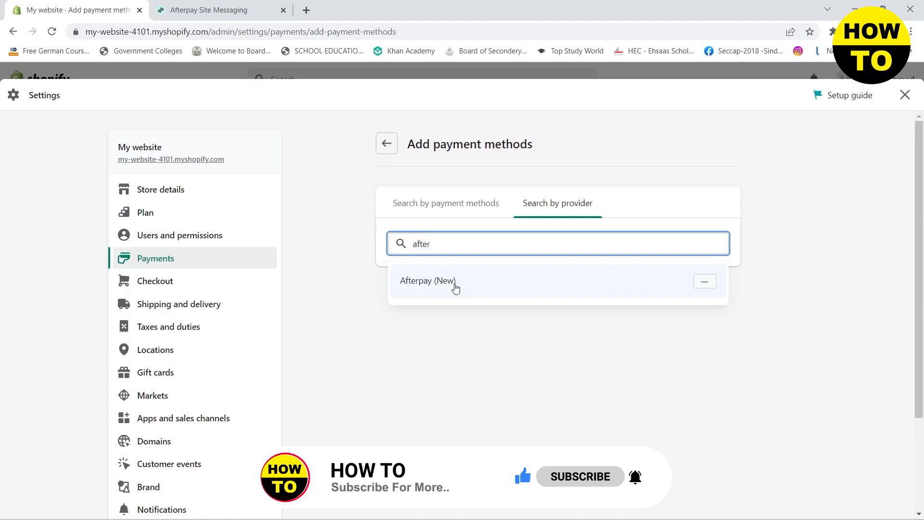
pyautogui.click(428, 280)
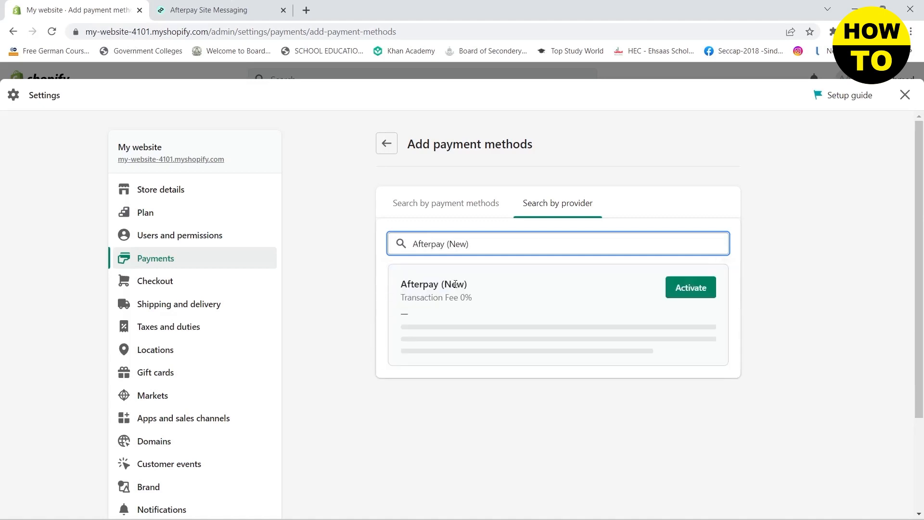
pyautogui.click(690, 287)
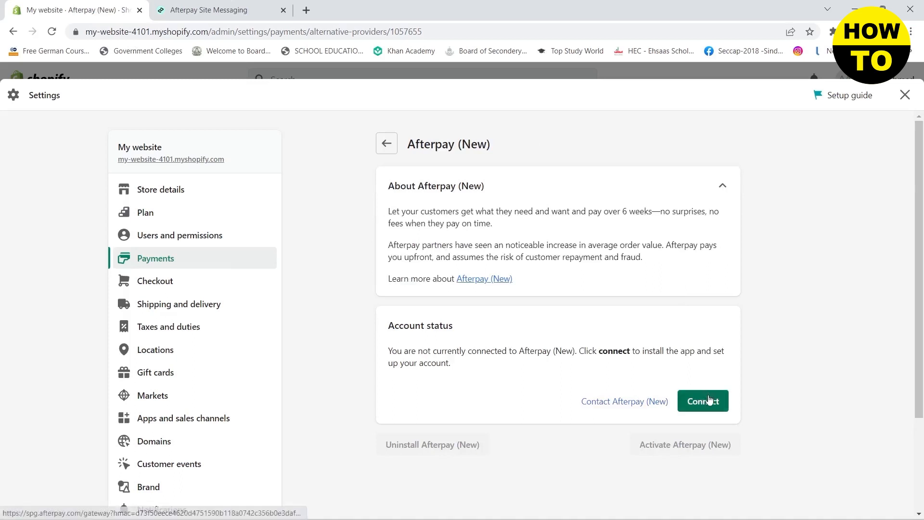
# - Begin Afterpay connection and app install, click the Secret Key and Merchant ID fields, return to Shopify
pyautogui.click(703, 402)
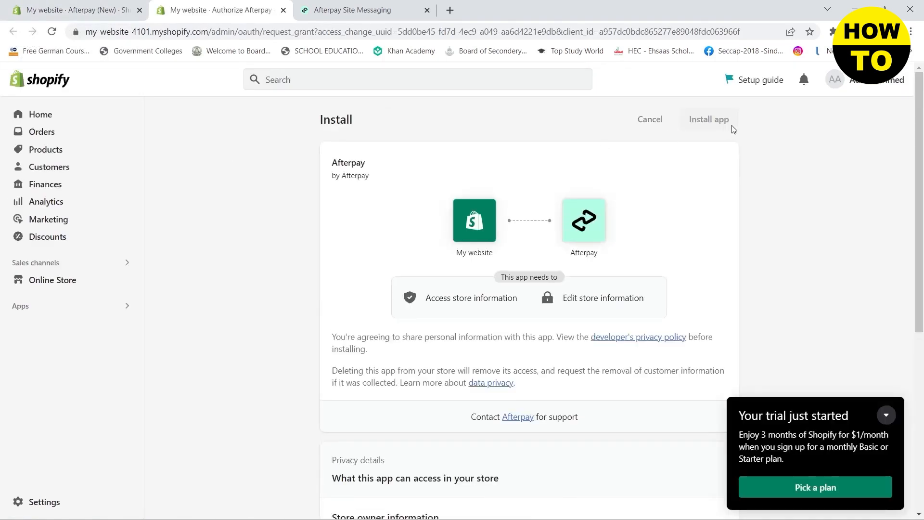
pyautogui.click(709, 119)
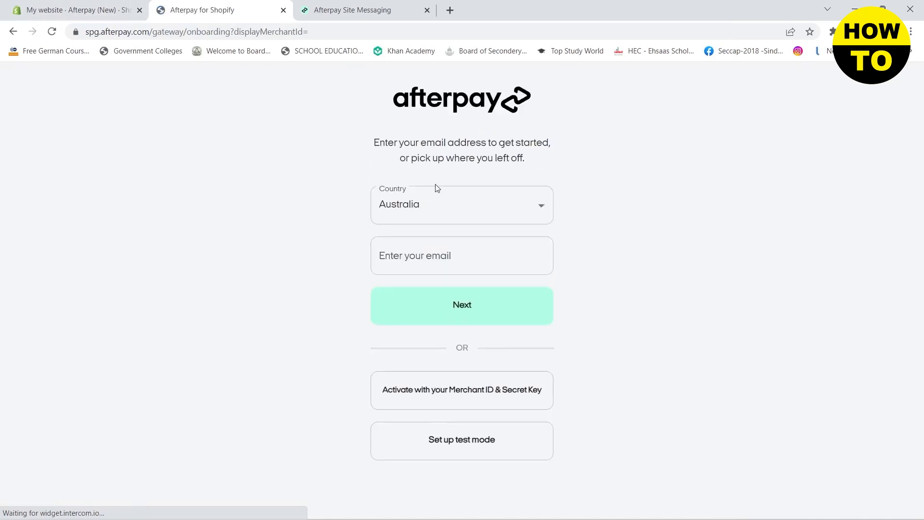
pyautogui.moveTo(494, 286)
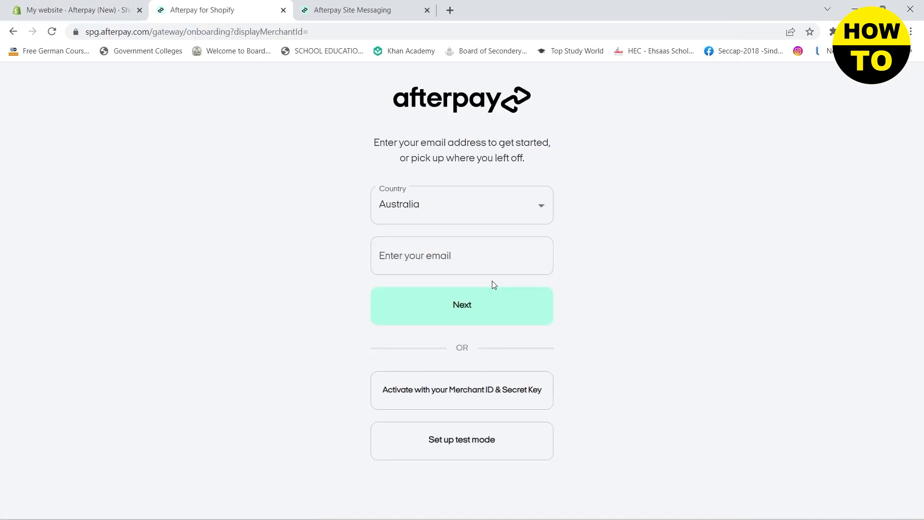
pyautogui.moveTo(450, 199)
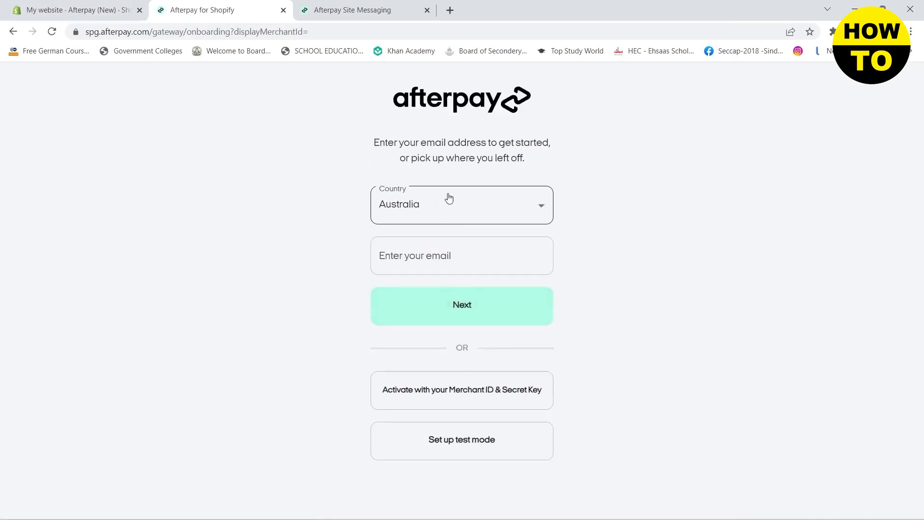
pyautogui.click(462, 389)
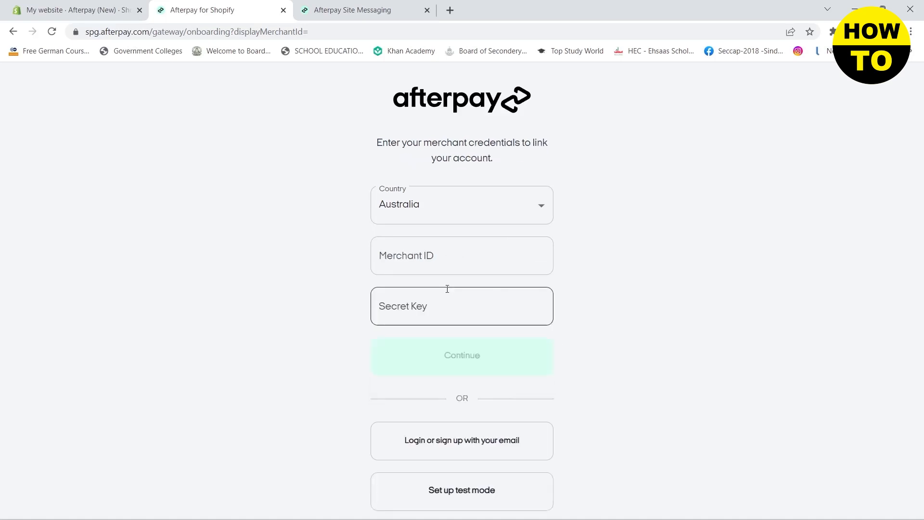
pyautogui.click(462, 255)
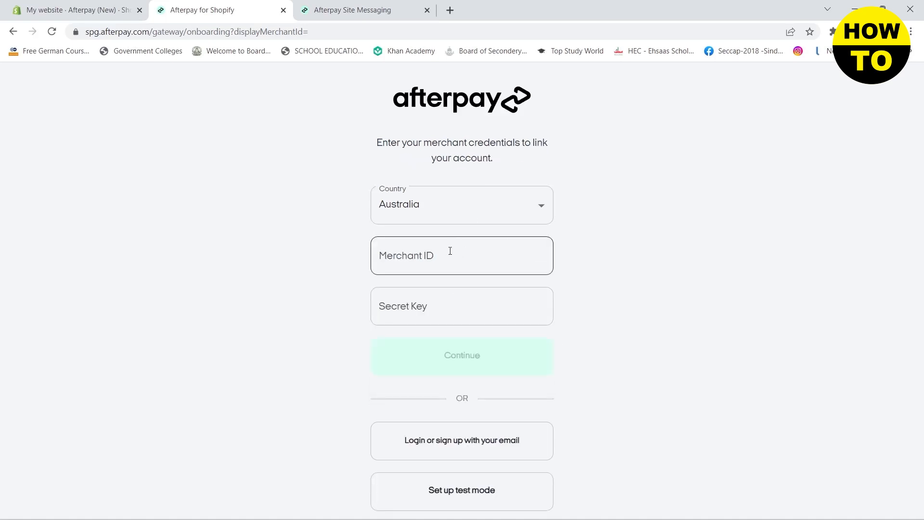
pyautogui.click(71, 11)
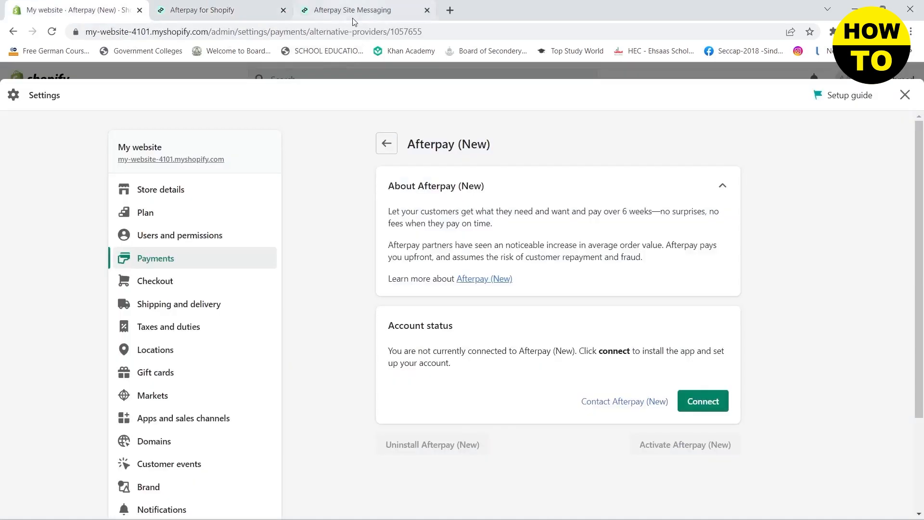
# - Copy the Afterpay Site Messaging JavaScript snippet and scroll down to Step Three
pyautogui.click(907, 95)
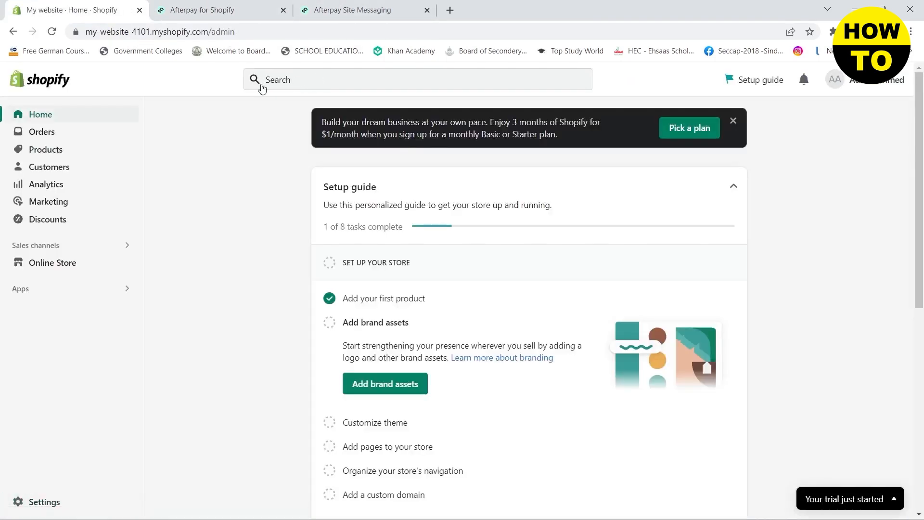
pyautogui.moveTo(335, 5)
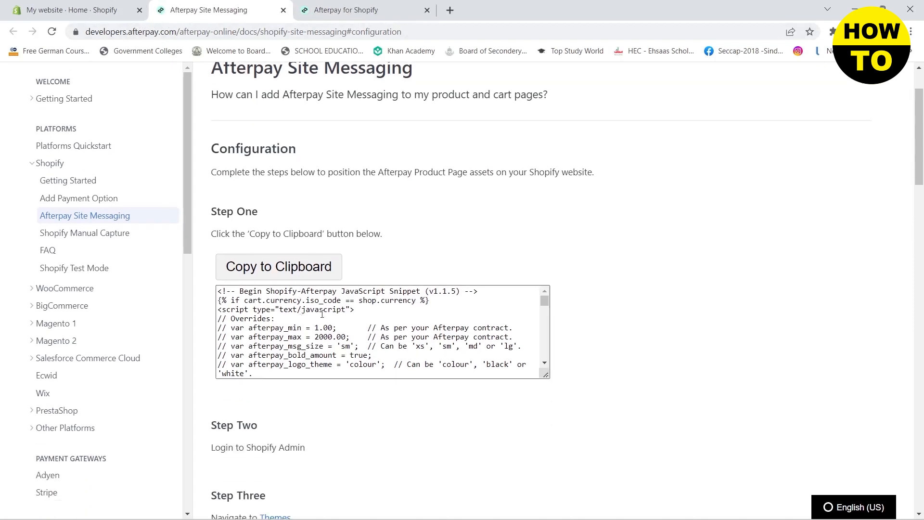
pyautogui.click(279, 266)
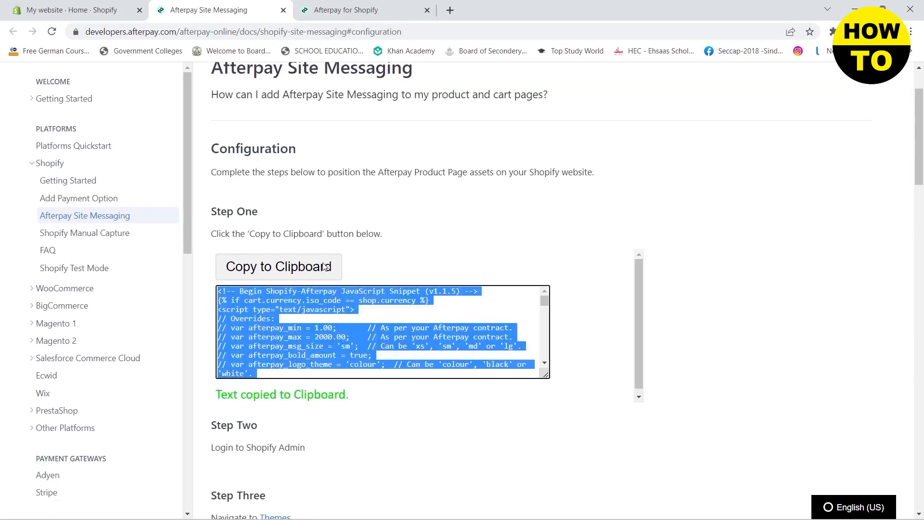
pyautogui.scroll(-3)
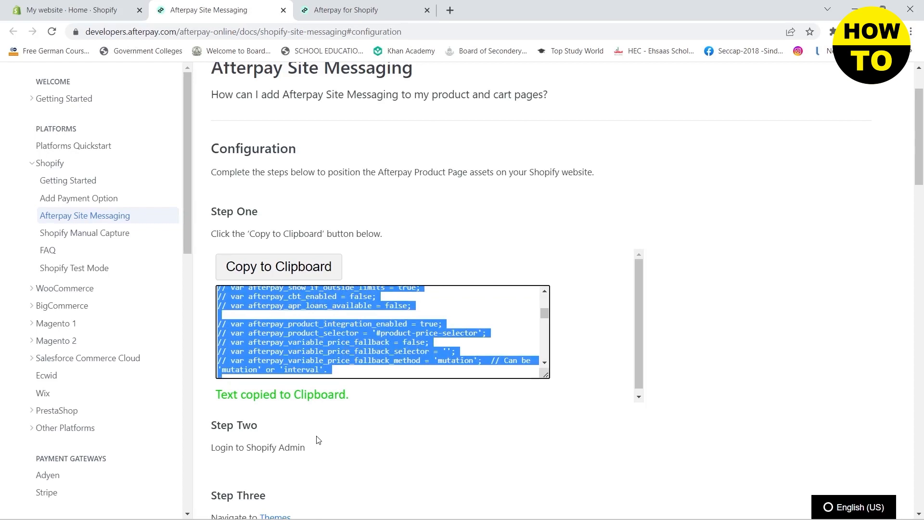
pyautogui.scroll(-3)
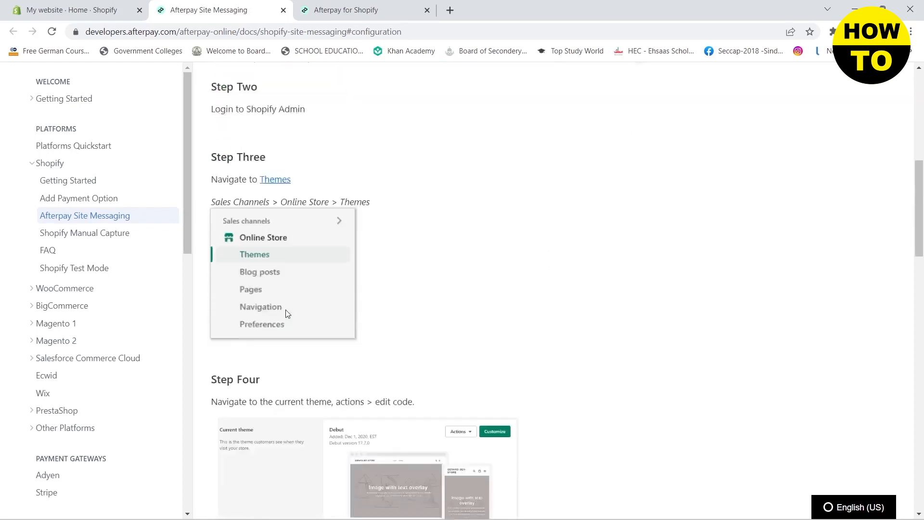
pyautogui.scroll(-3)
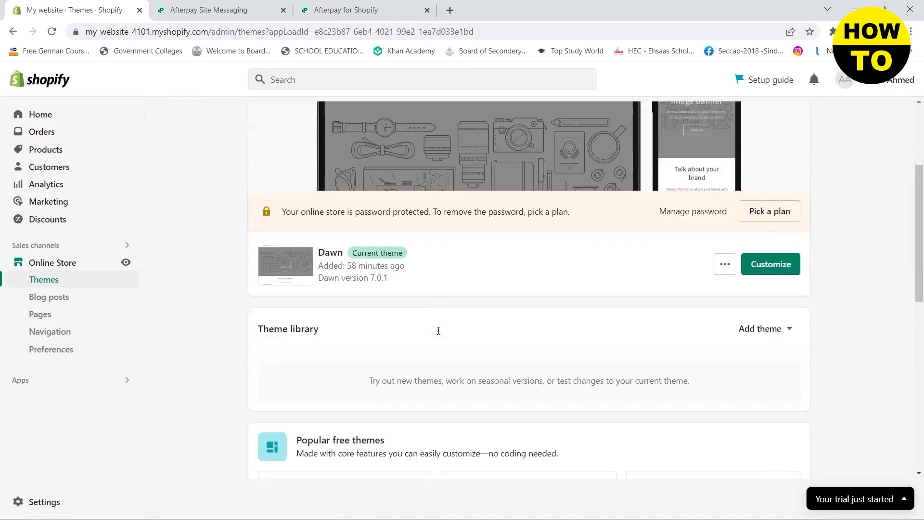
# - Choose Edit code from the Dawn theme's actions menu
pyautogui.scroll(-3)
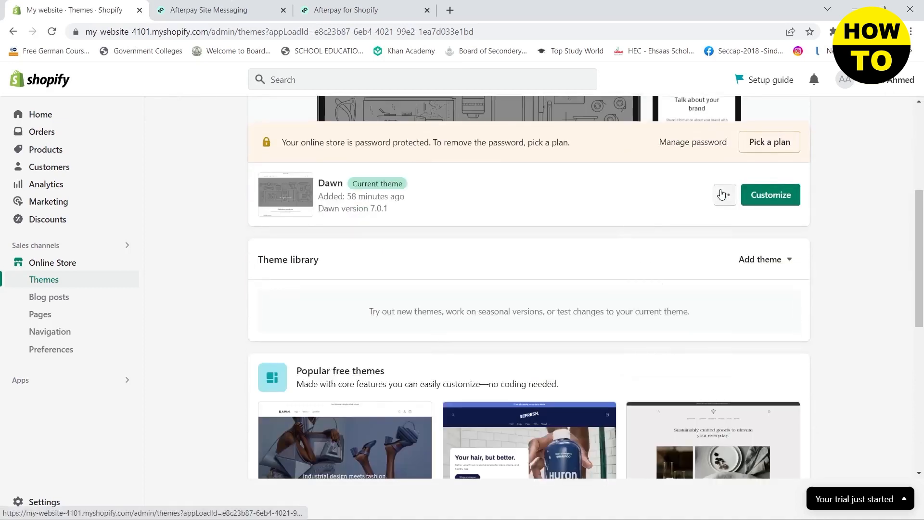
pyautogui.click(725, 195)
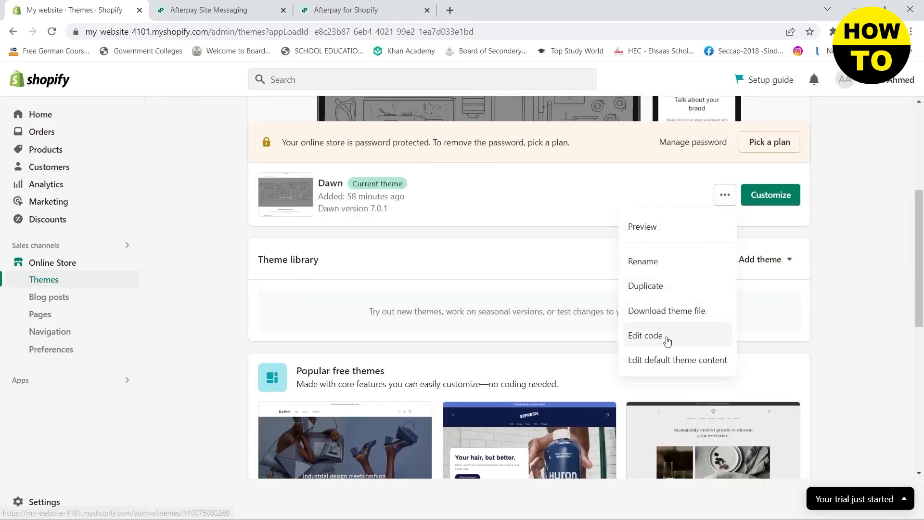
pyautogui.click(646, 335)
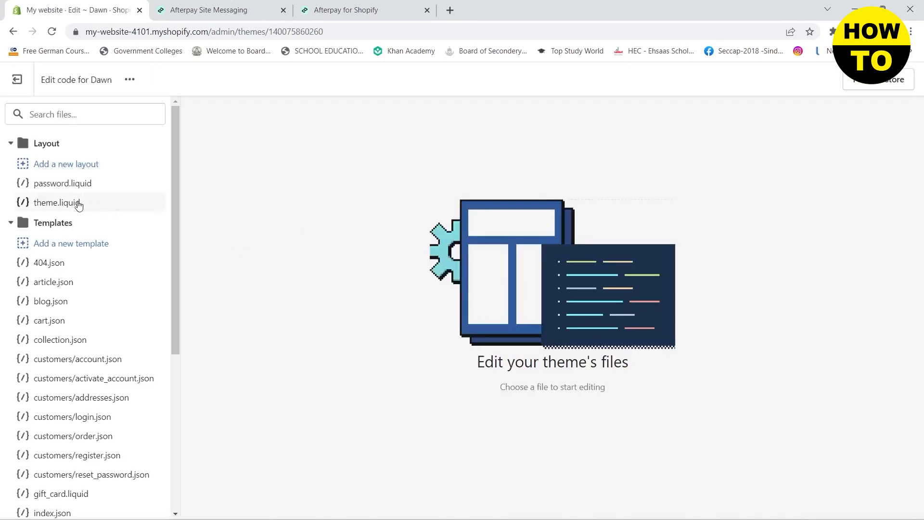
# - Paste the Afterpay snippet at the bottom of theme.liquid and save the file
pyautogui.click(57, 203)
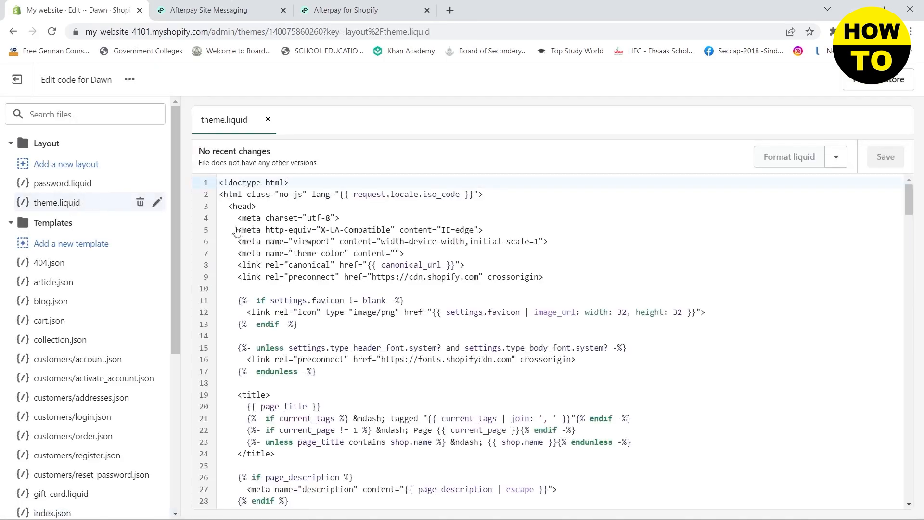
pyautogui.scroll(-3)
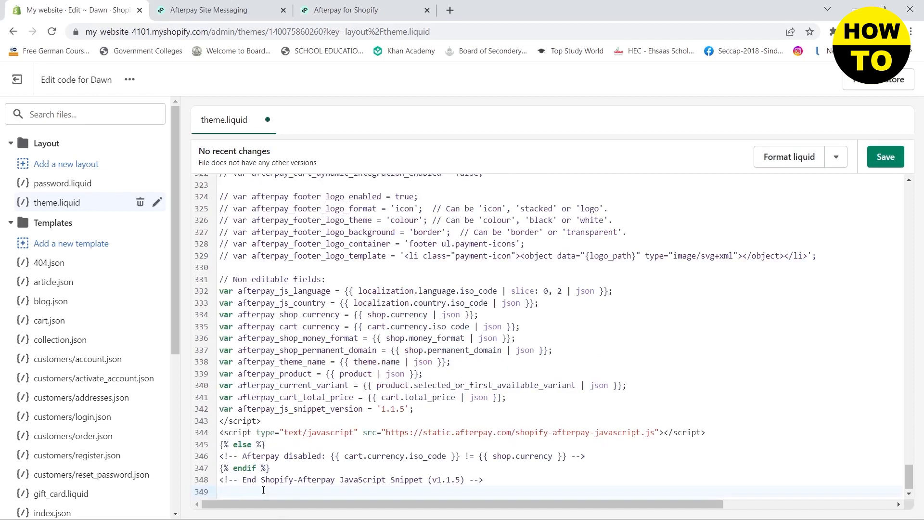
pyautogui.click(885, 156)
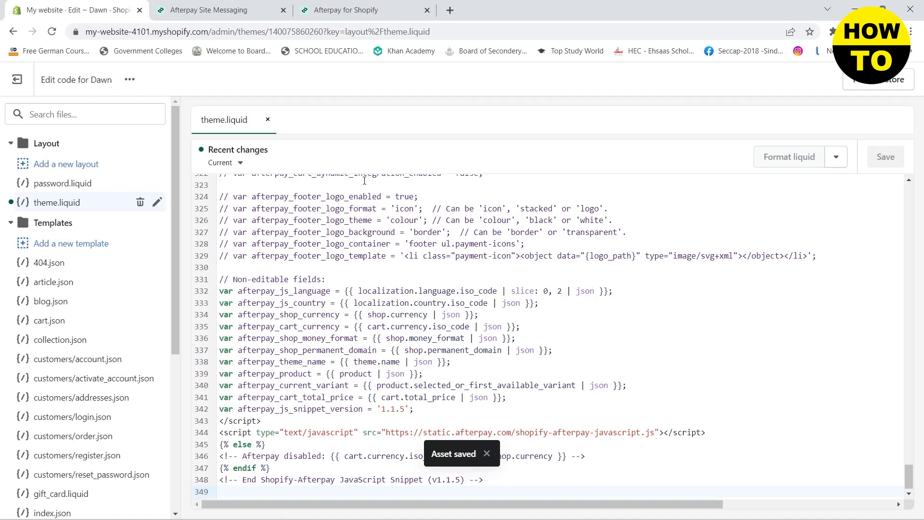
pyautogui.moveTo(394, 160)
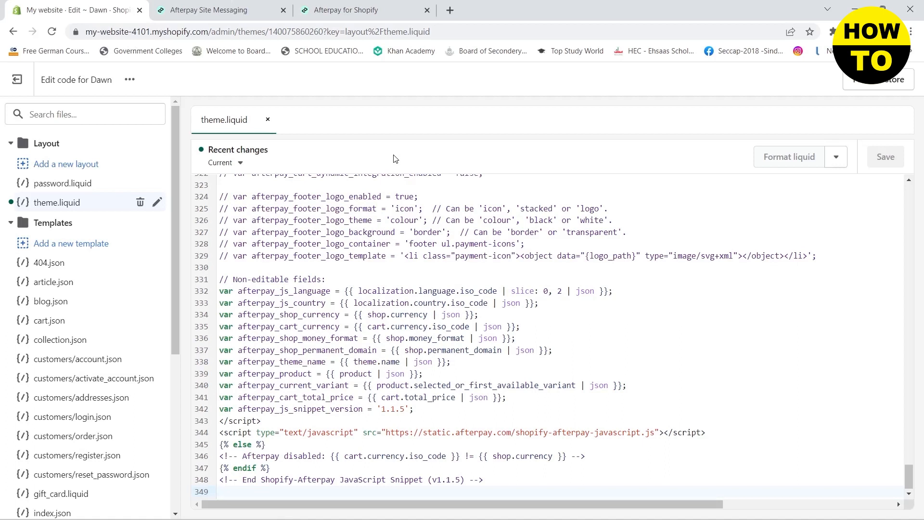
pyautogui.click(221, 492)
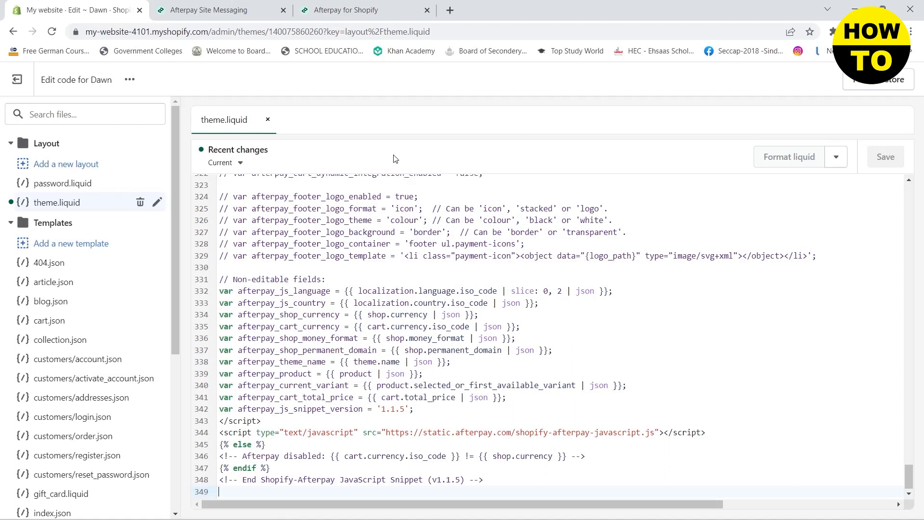